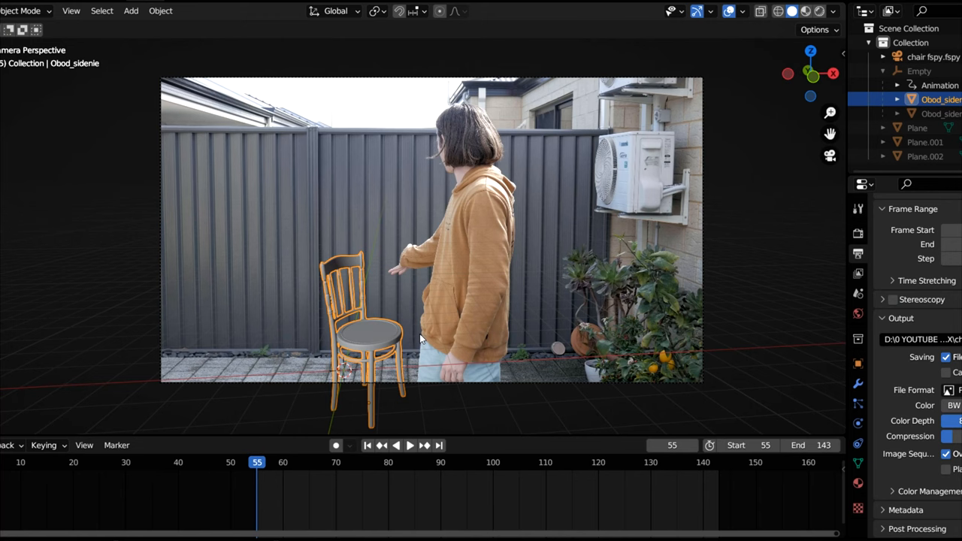
Select the Empty holding the chair to inspect its transform values.
key(g)
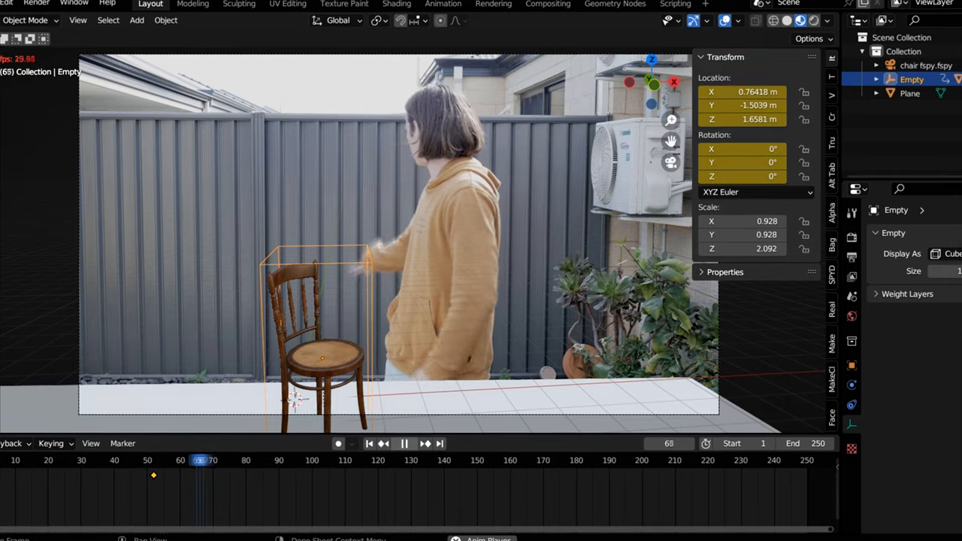
click(403, 443)
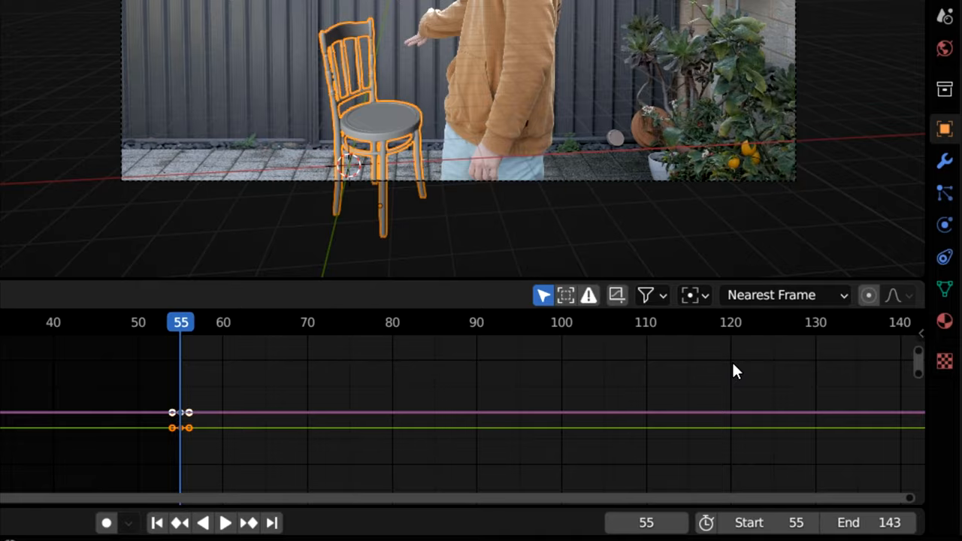
Add a Noise modifier to the chair's selected animation F-curve.
key(n)
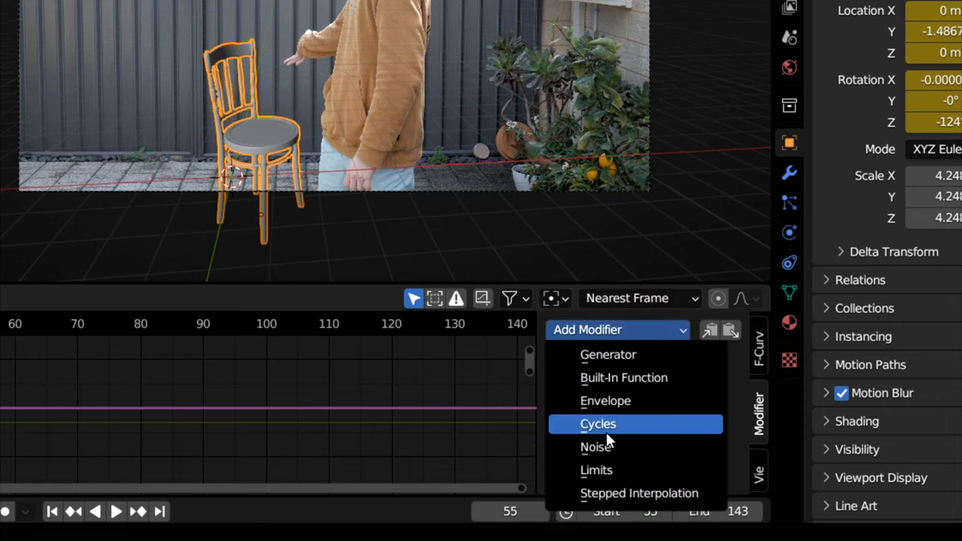
click(595, 446)
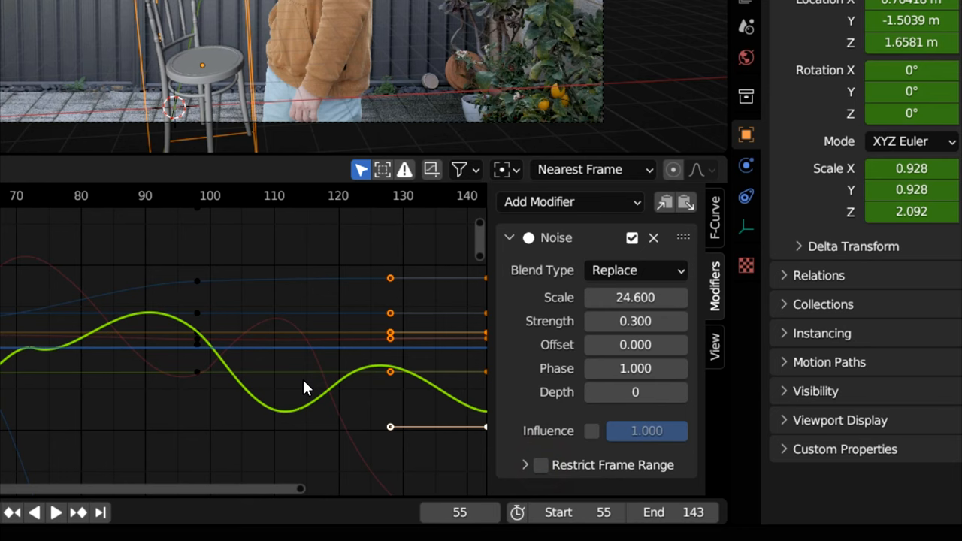
Set the Noise modifier to scale 24.6 and strength 0.3.
click(541, 464)
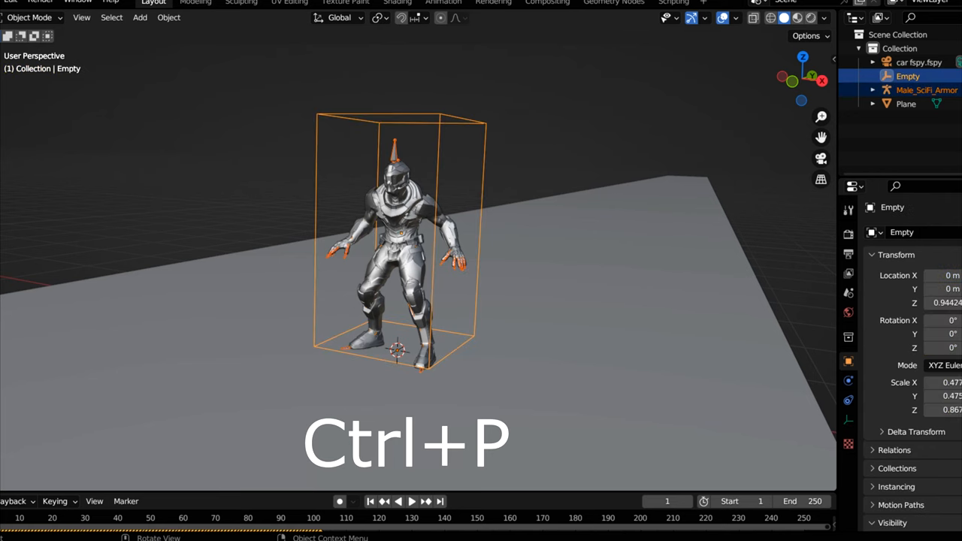
Parent the armored character to the Empty with Ctrl+P Object.
key(ctrl+p)
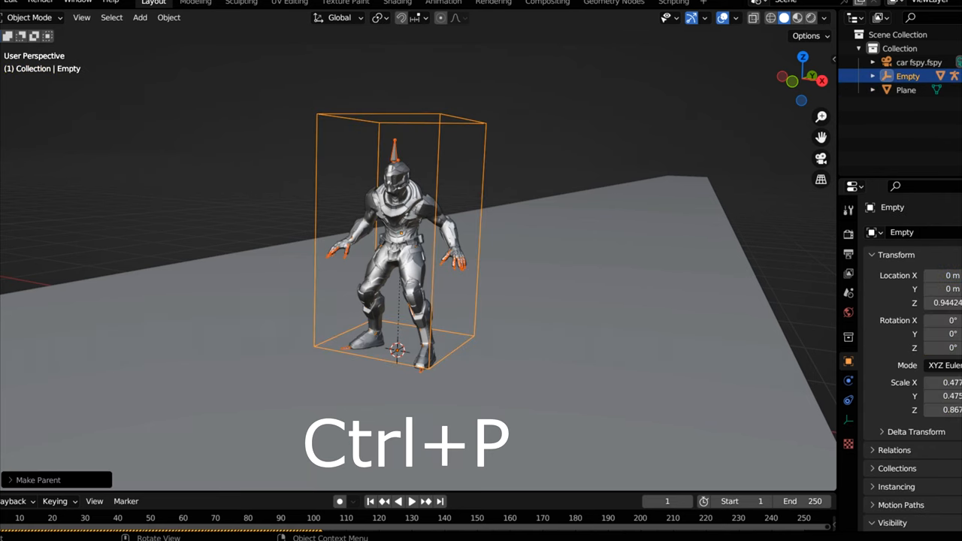